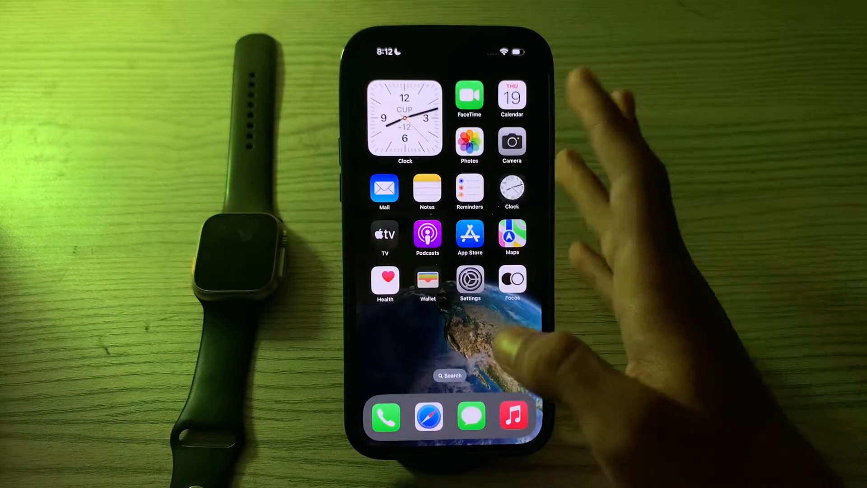
- Launch Health, then force-close it from the App Switcher and return to the Home Screen
{"action": "left_click", "coordinate": [385, 281]}
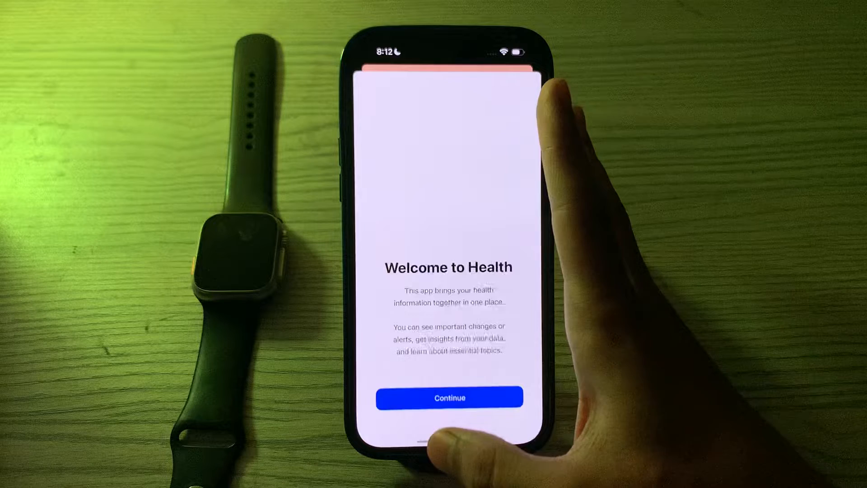
{"action": "left_click", "coordinate": [449, 397]}
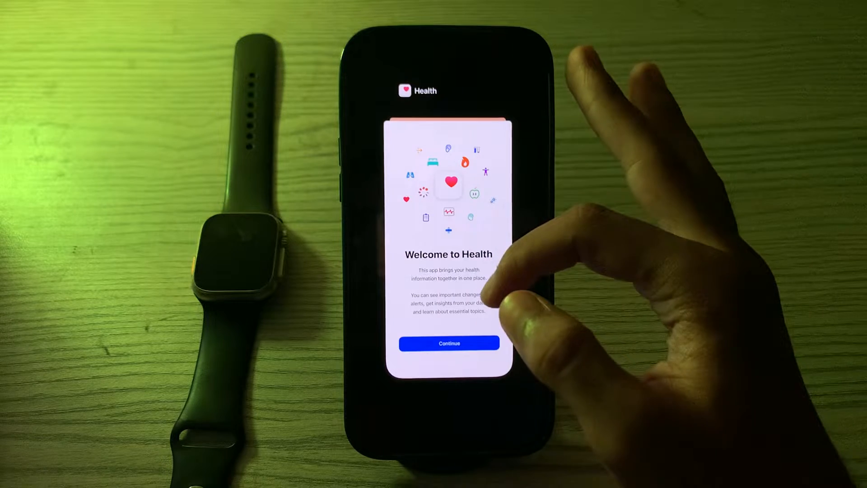
{"action": "left_click", "coordinate": [449, 344]}
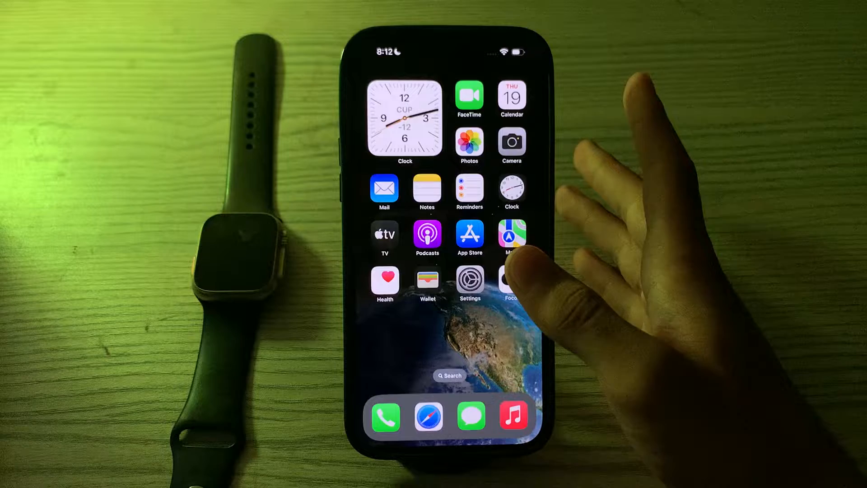
- Go to Settings > General and reach the bottom where Shut Down is listed
{"action": "left_click", "coordinate": [470, 279]}
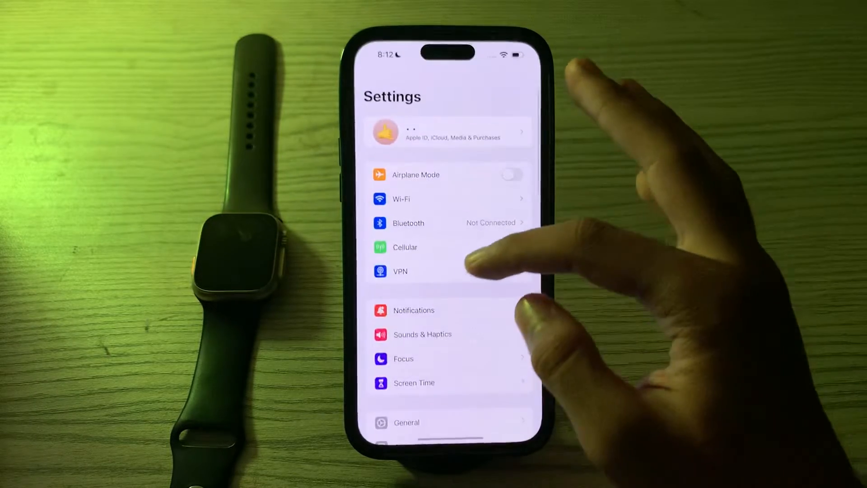
{"action": "left_click", "coordinate": [407, 422]}
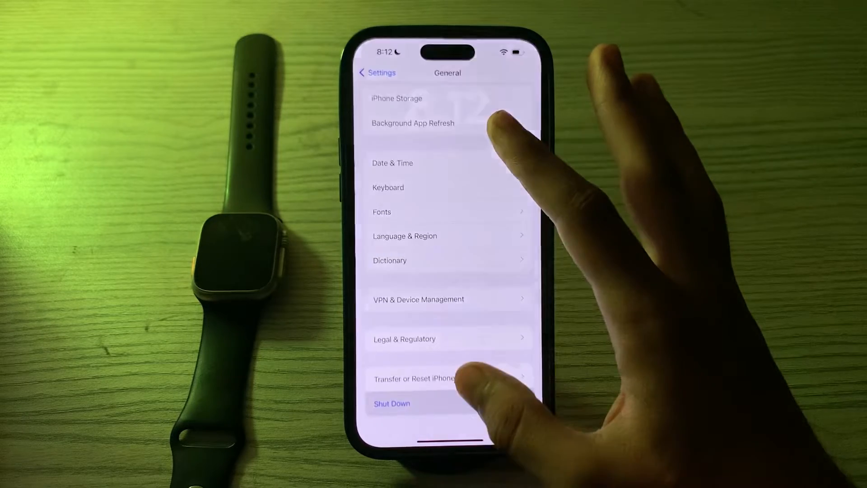
{"action": "left_click", "coordinate": [391, 403]}
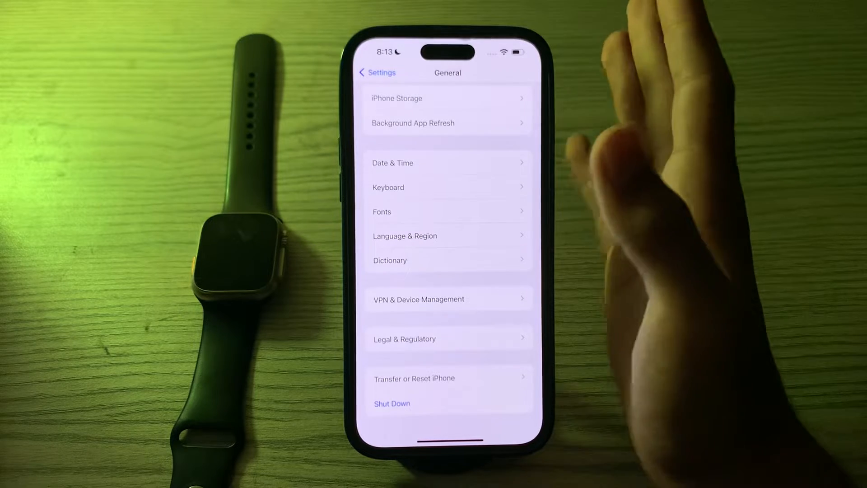
- Check Software Update, confirming iOS 17.0.3 is up to date with Automatic Updates on
{"action": "scroll", "scroll_direction": "down", "scroll_amount": 3}
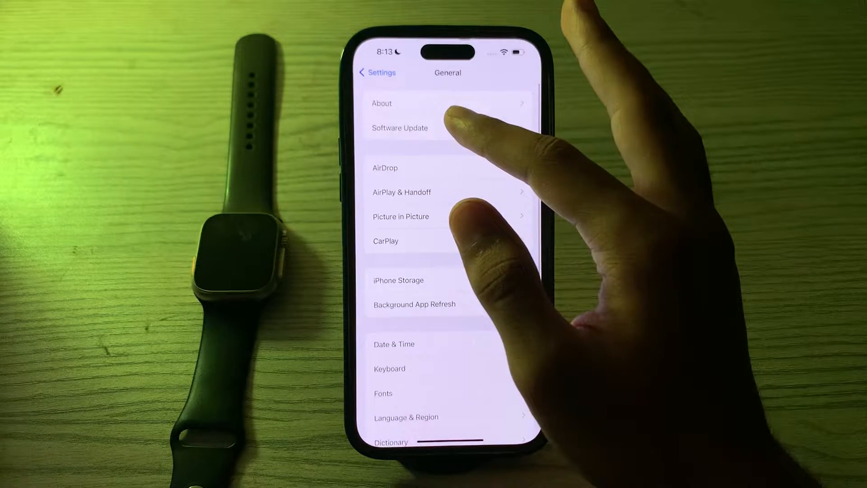
{"action": "left_click", "coordinate": [399, 127]}
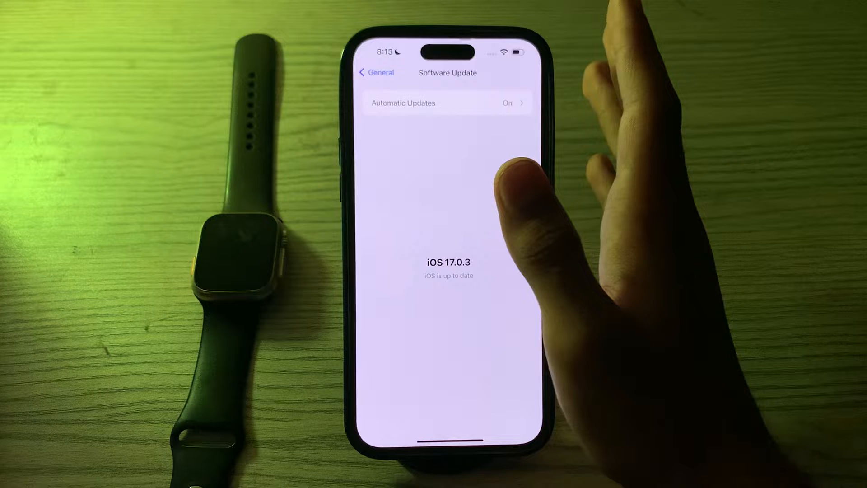
{"action": "mouse_move", "coordinate": [526, 194]}
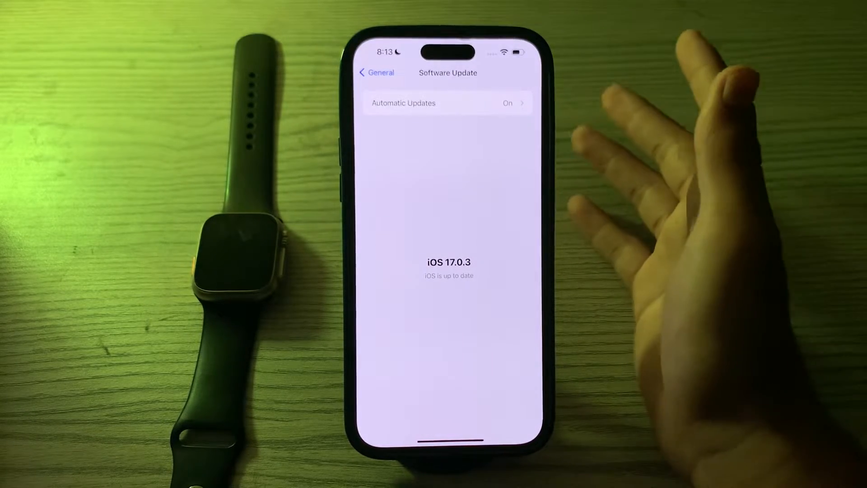
- Return to General and go to Transfer or Reset iPhone to see the reset and erase choices
{"action": "left_click", "coordinate": [376, 72]}
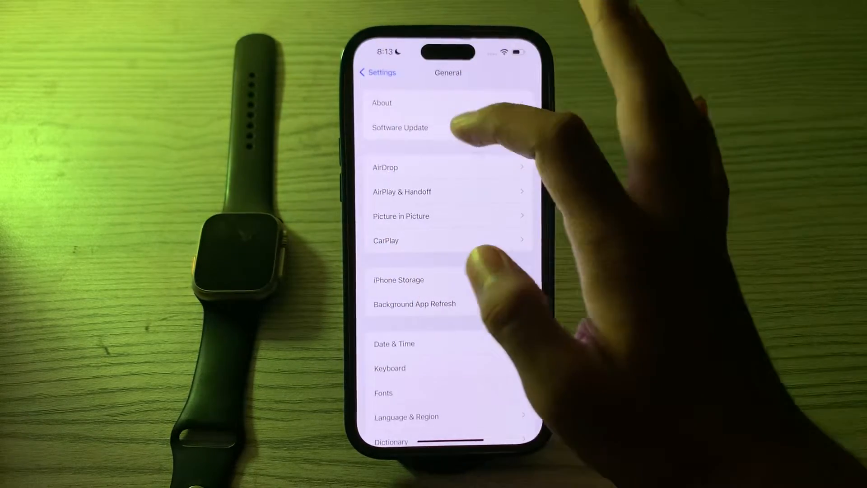
{"action": "scroll", "scroll_direction": "down", "scroll_amount": 3}
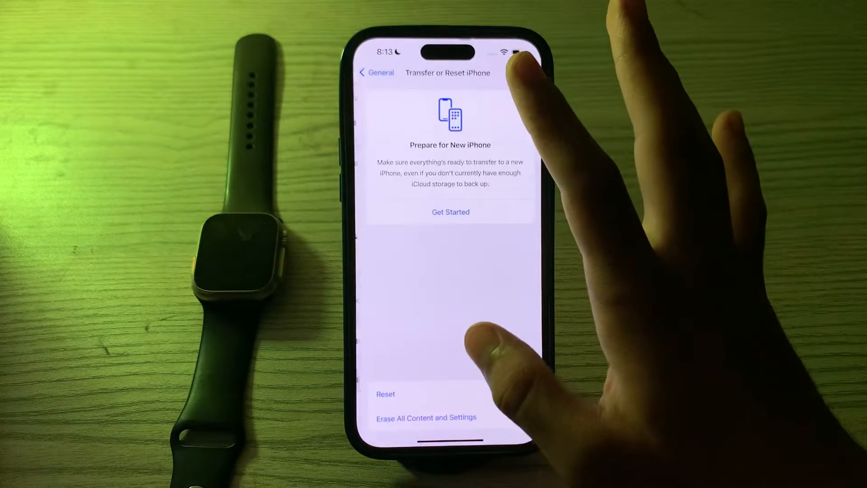
{"action": "left_click", "coordinate": [385, 394]}
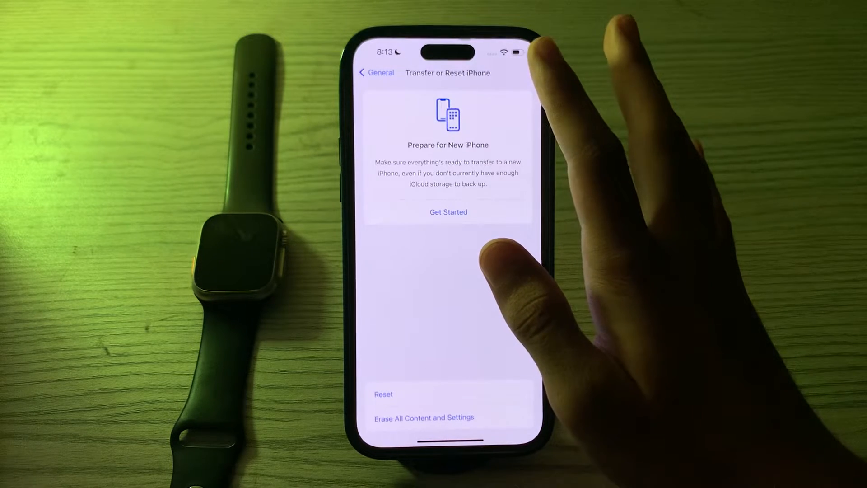
{"action": "mouse_move", "coordinate": [509, 261]}
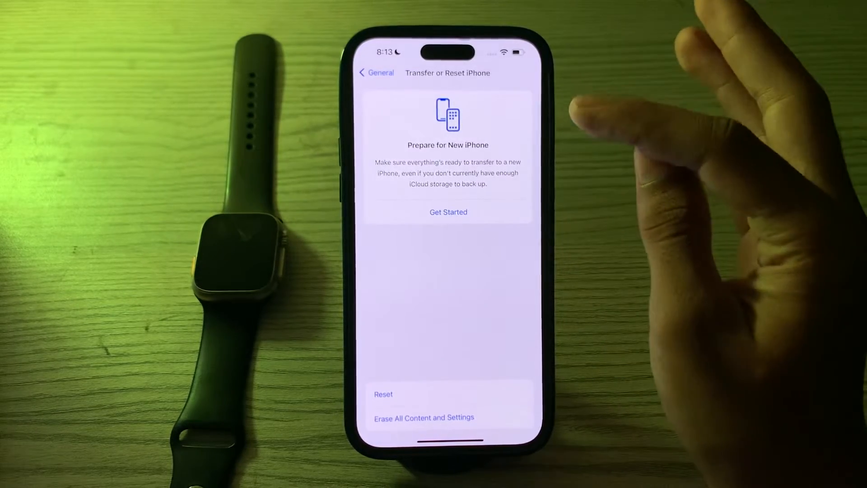
- View the Reset choices (Reset All Settings, Reset Network Settings), cancel without resetting, and return to Settings
{"action": "left_click", "coordinate": [364, 72]}
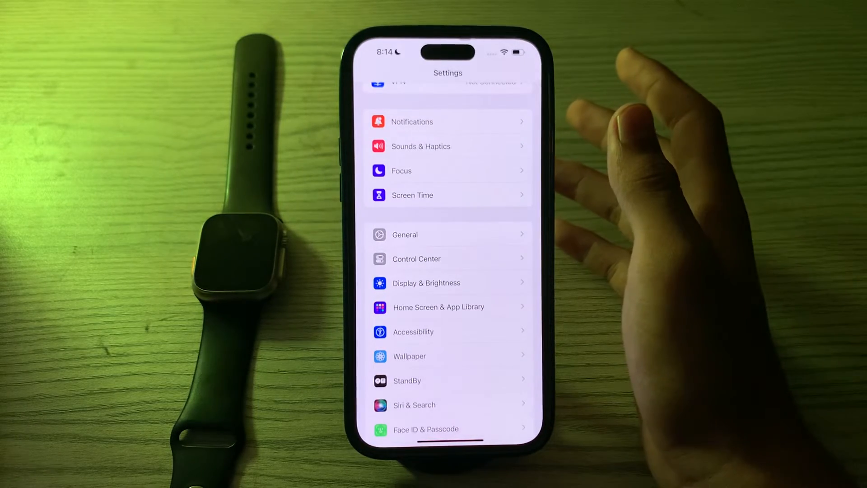
{"action": "left_click", "coordinate": [421, 234]}
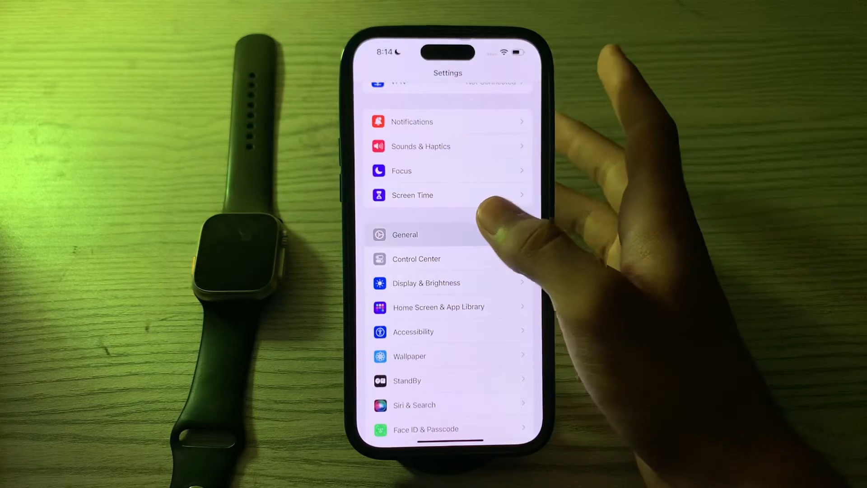
{"action": "left_click", "coordinate": [405, 235]}
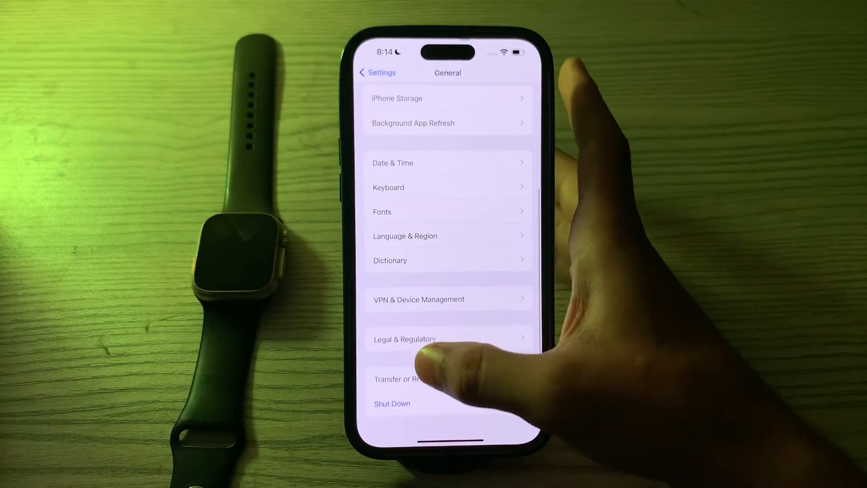
{"action": "left_click", "coordinate": [399, 379]}
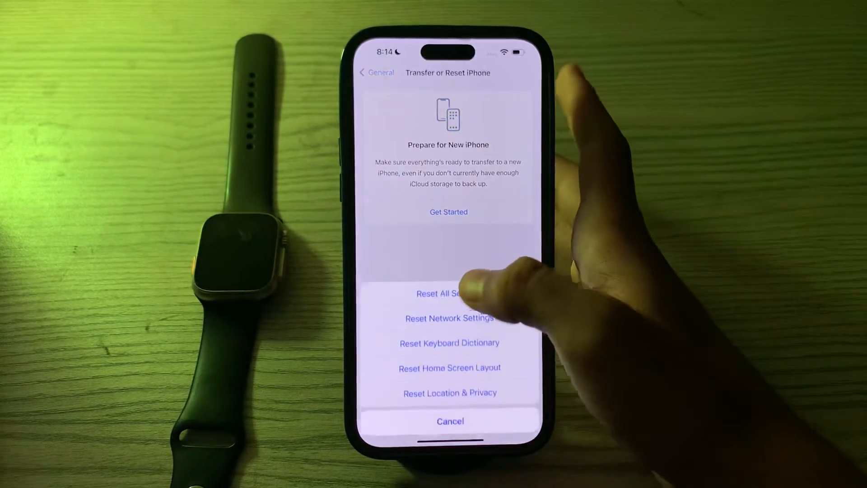
{"action": "left_click", "coordinate": [440, 293]}
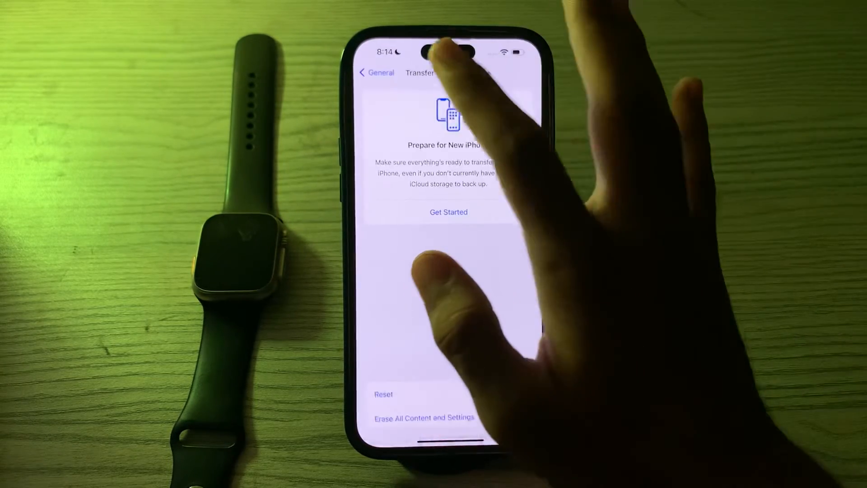
{"action": "left_click", "coordinate": [375, 73]}
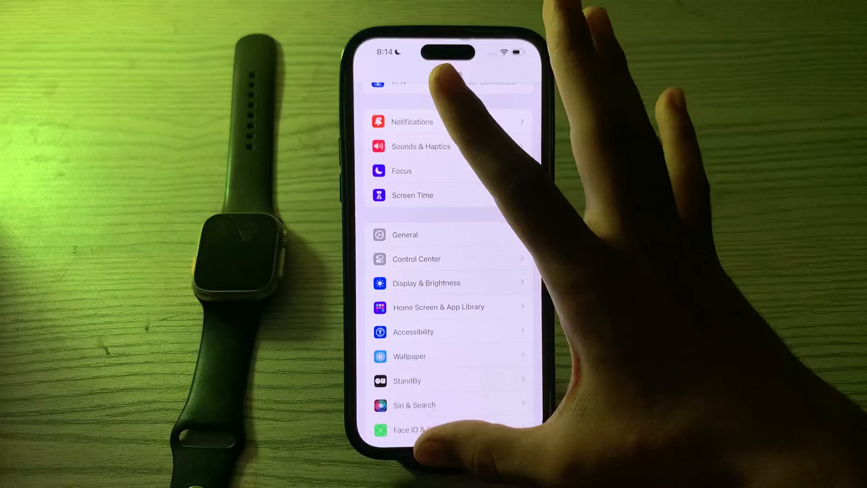